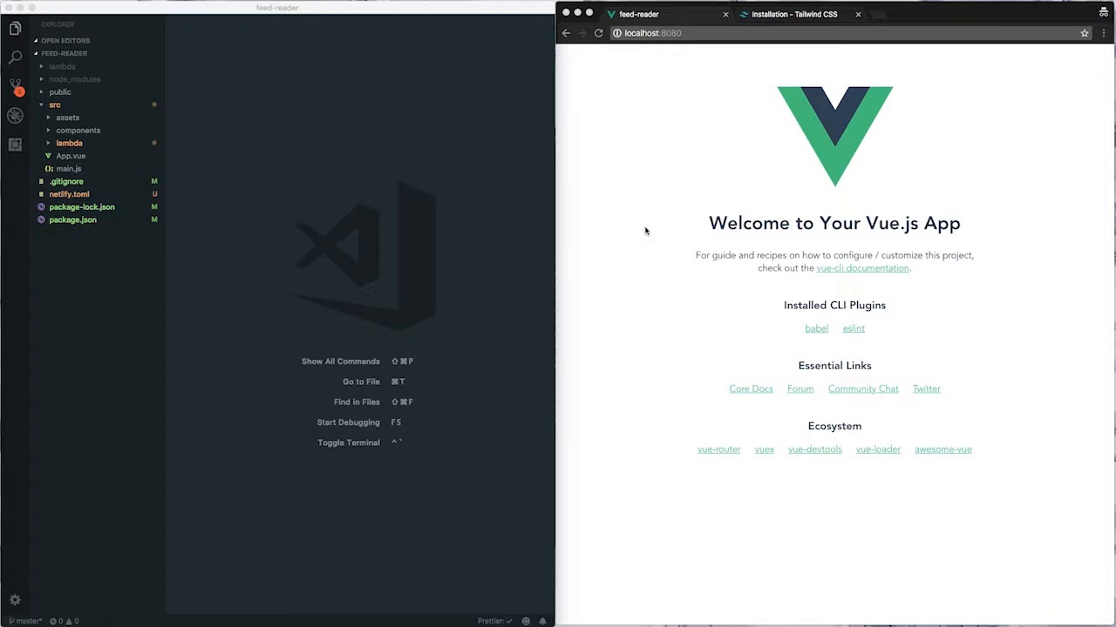
pyautogui.moveTo(967, 187)
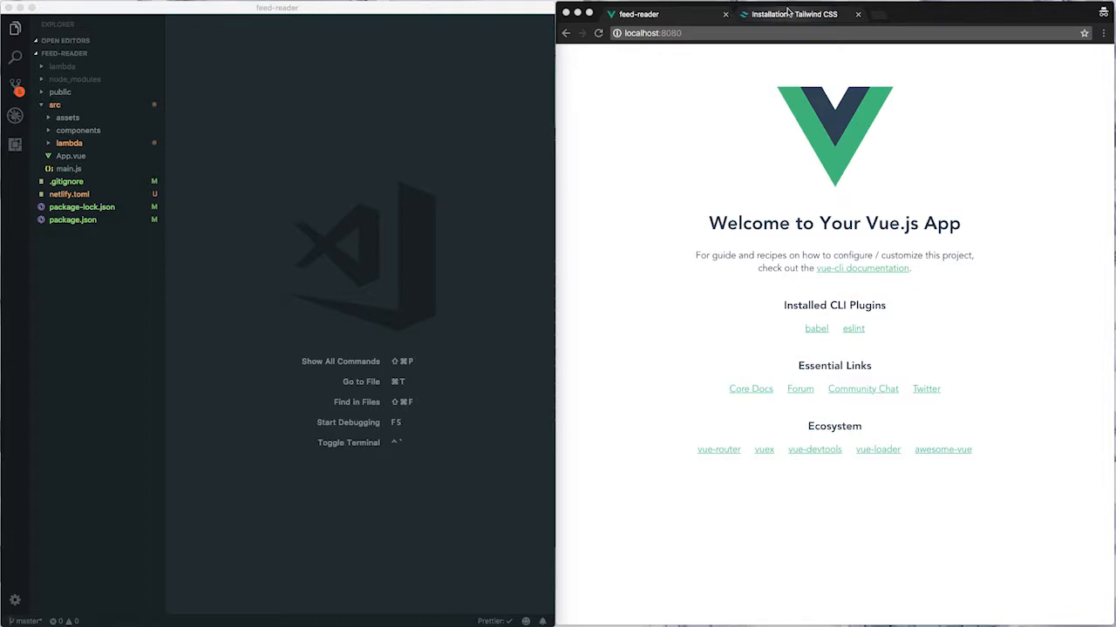
# - Switch Chrome to the 'Installation - Tailwind CSS' tab showing the CDN stylesheet link
pyautogui.click(792, 14)
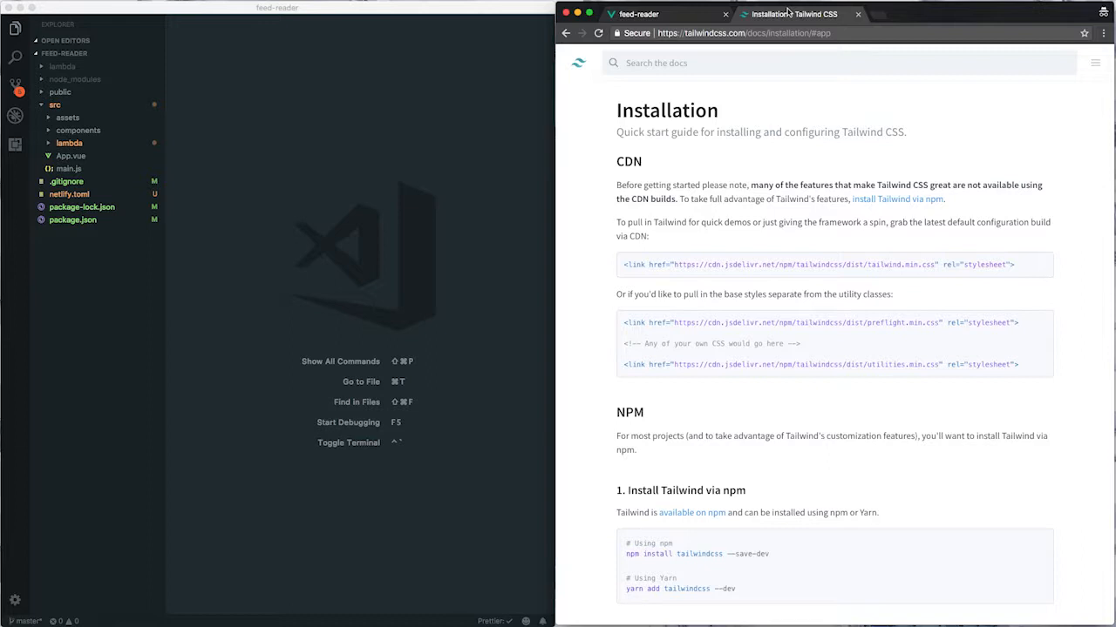
# - Copy the Tailwind CDN link into public/index.html's head and trim App.vue
pyautogui.tripleClick(819, 264)
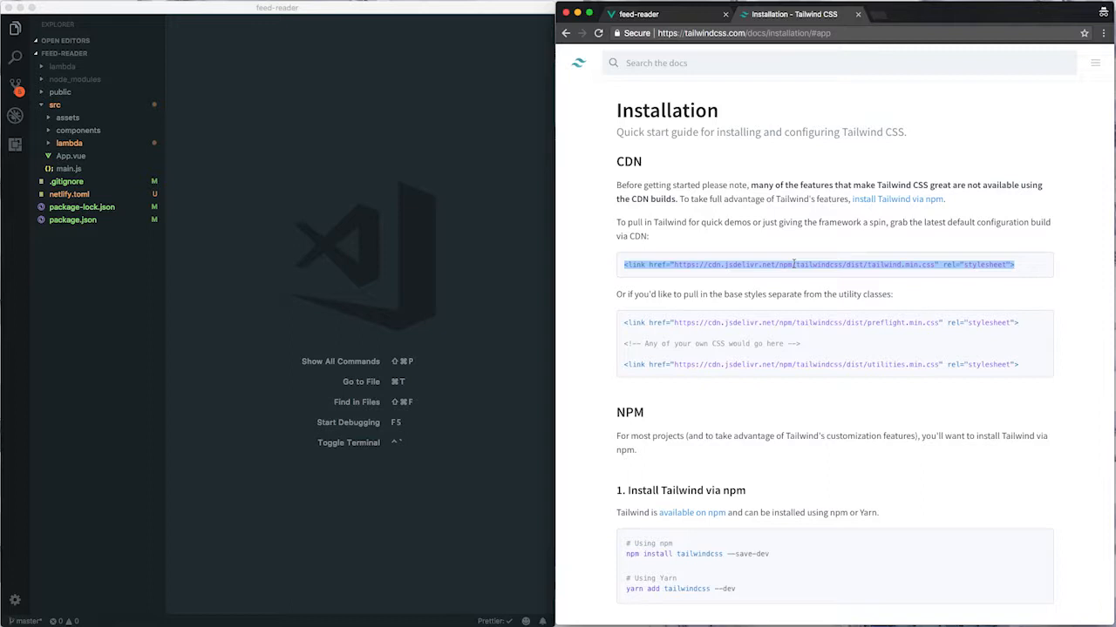
pyautogui.moveTo(205, 76)
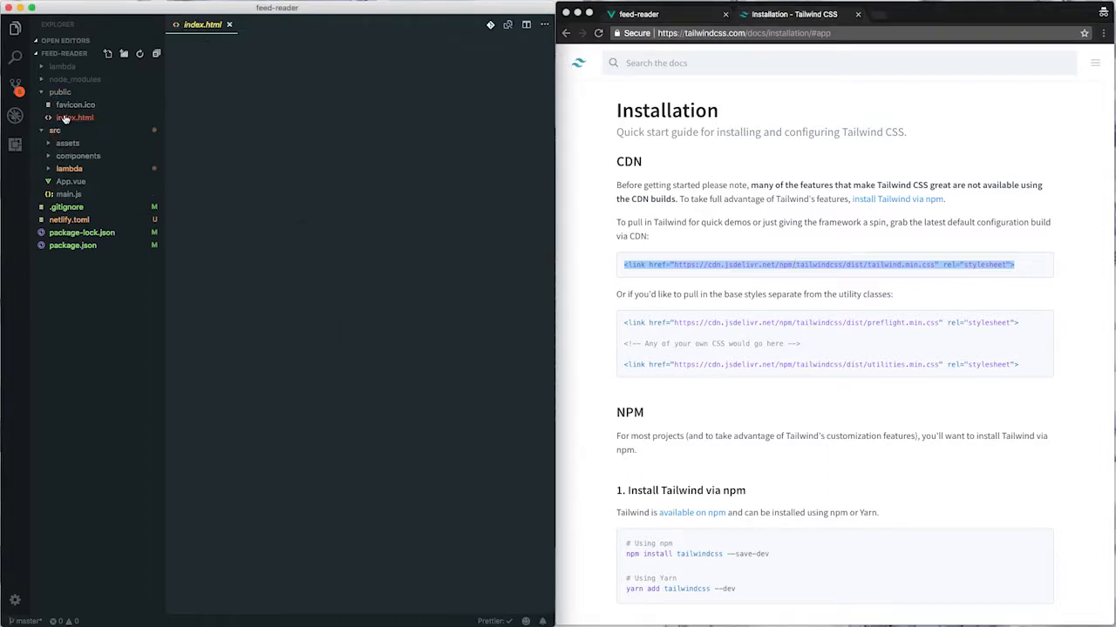
pyautogui.click(74, 130)
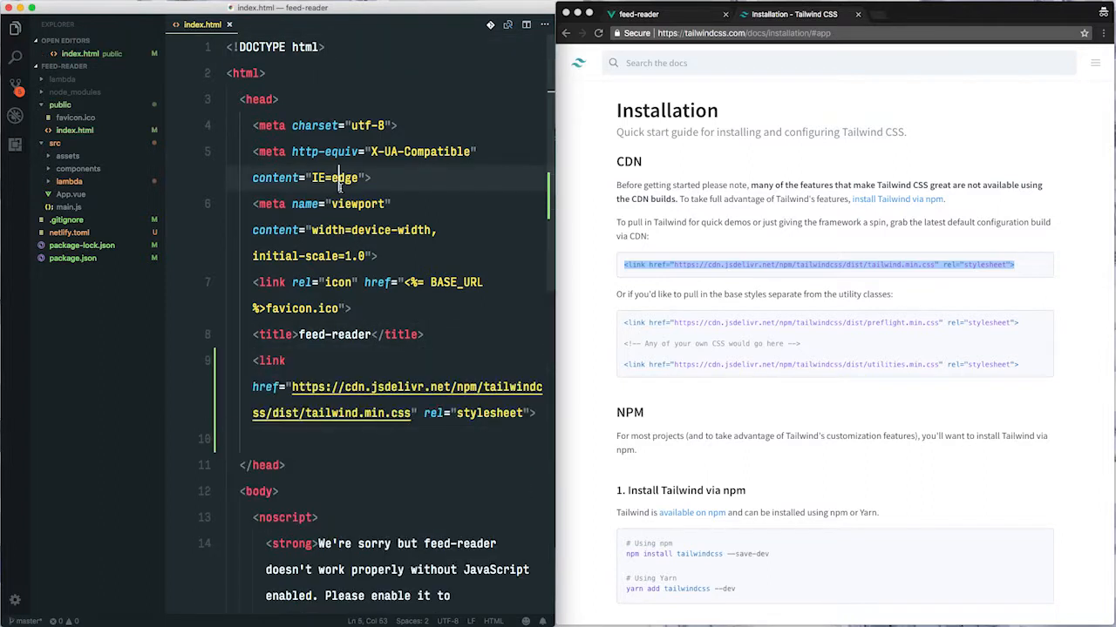
pyautogui.click(319, 230)
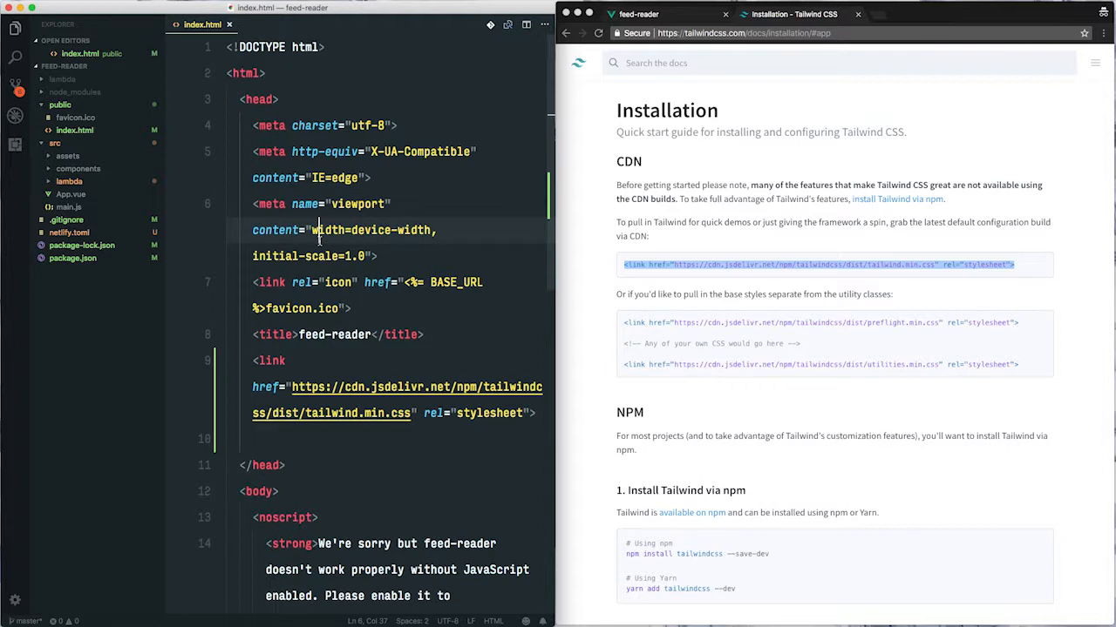
pyautogui.write("app'")
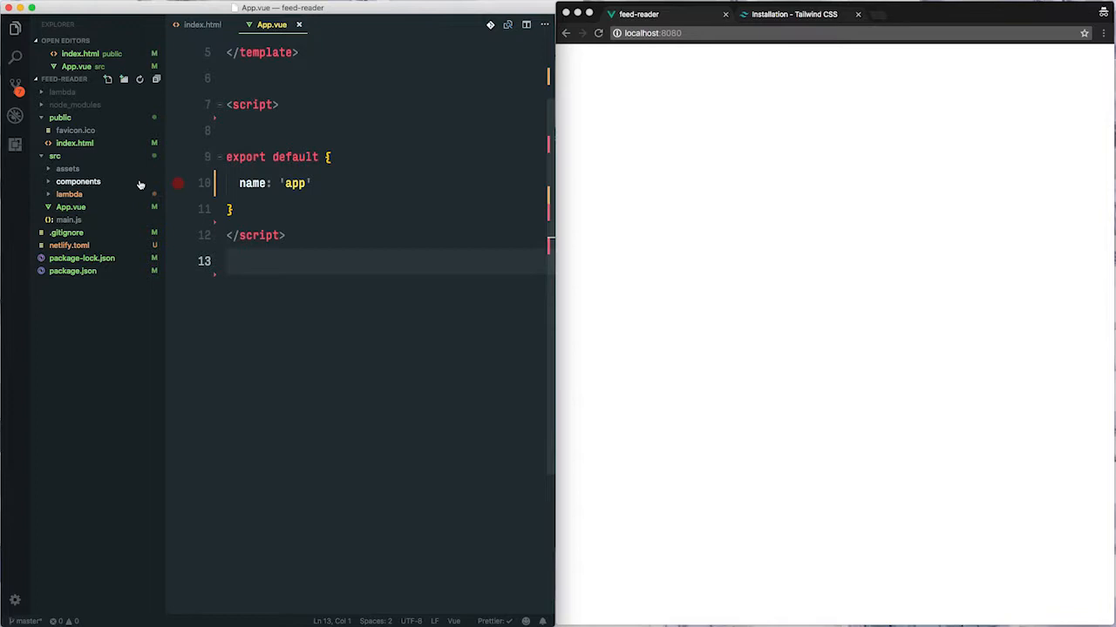
# - Add a 'feed-reader' folder under components containing a new index.vue file
pyautogui.rightClick(79, 181)
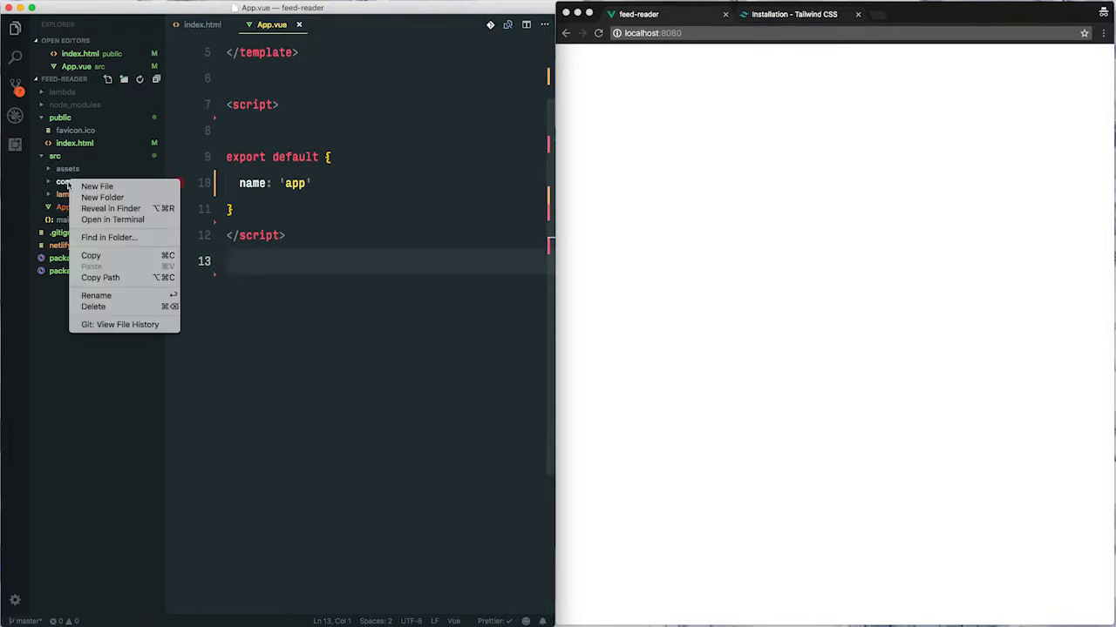
pyautogui.click(96, 185)
pyautogui.write('feedreader')
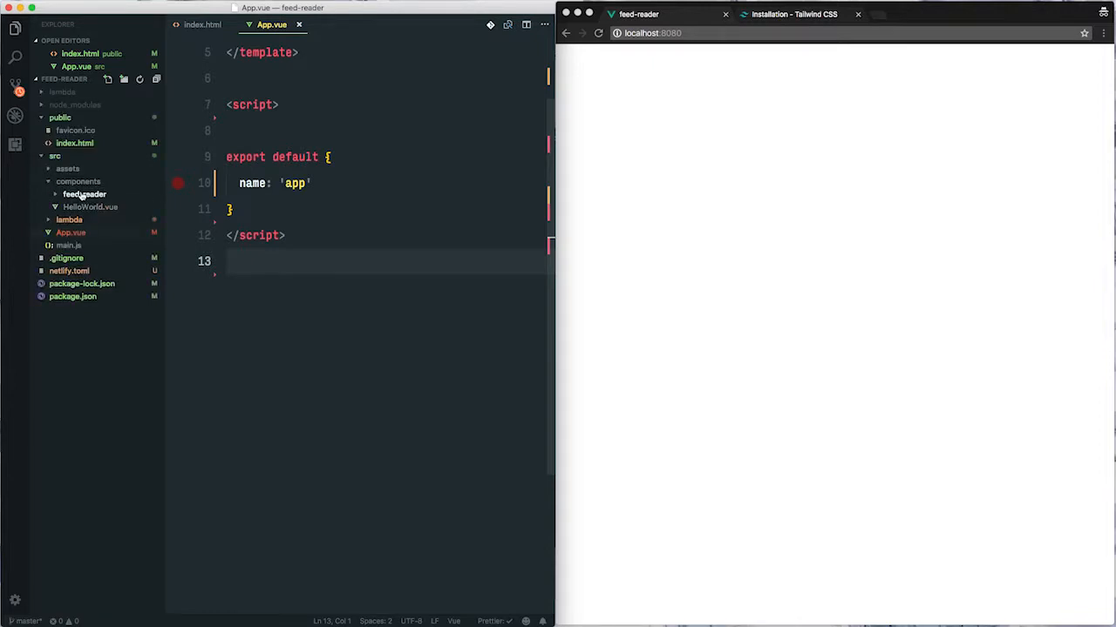
pyautogui.rightClick(84, 193)
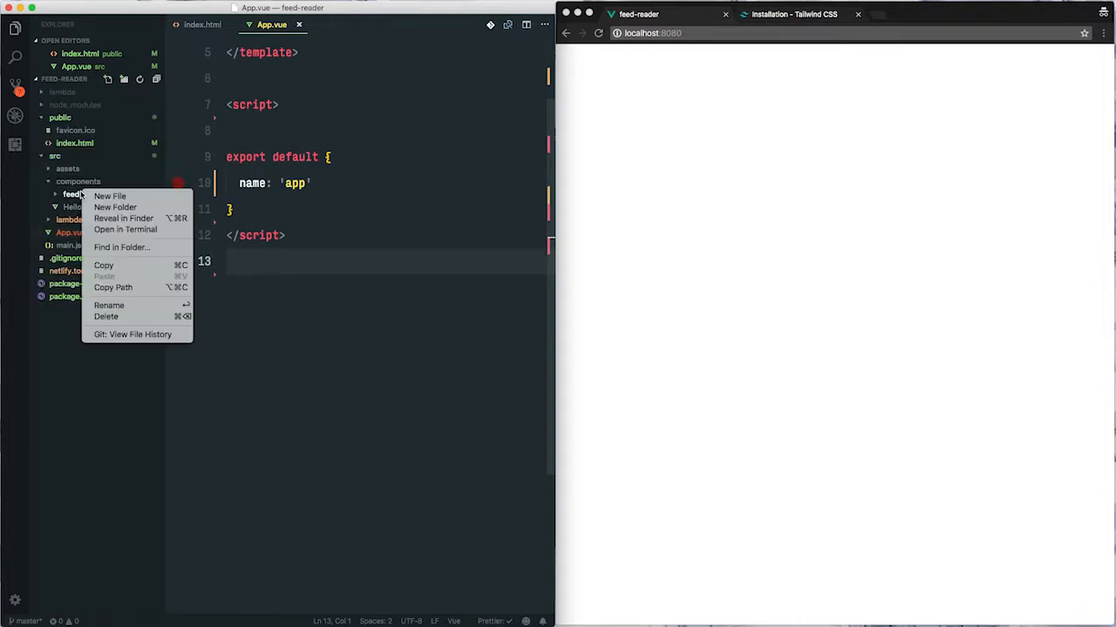
pyautogui.click(110, 196)
pyautogui.write('index.vue')
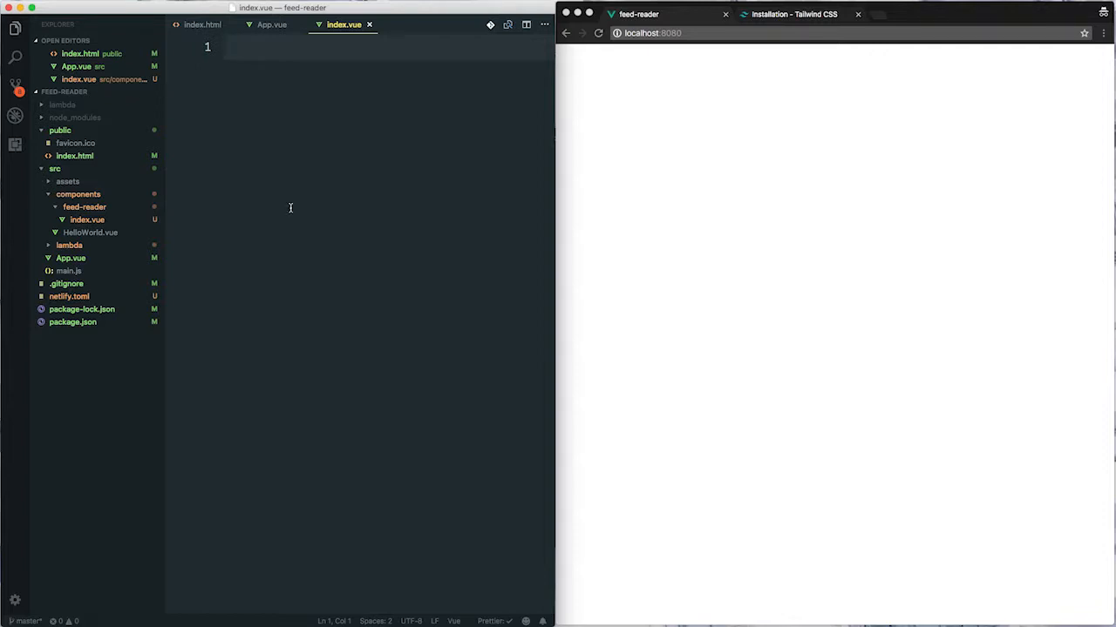
# - Write a template with a div and <h1>Feed Reader</h1> in index.vue, then return to App.vue
pyautogui.write('template>')
pyautogui.write('<div>')
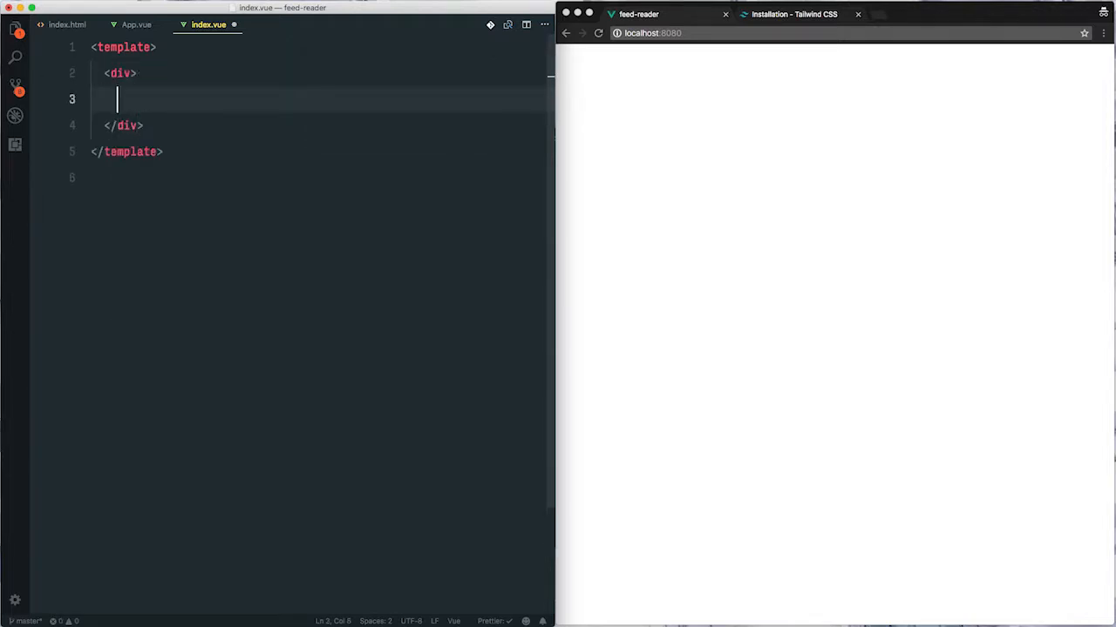
pyautogui.write('<h1></h1>')
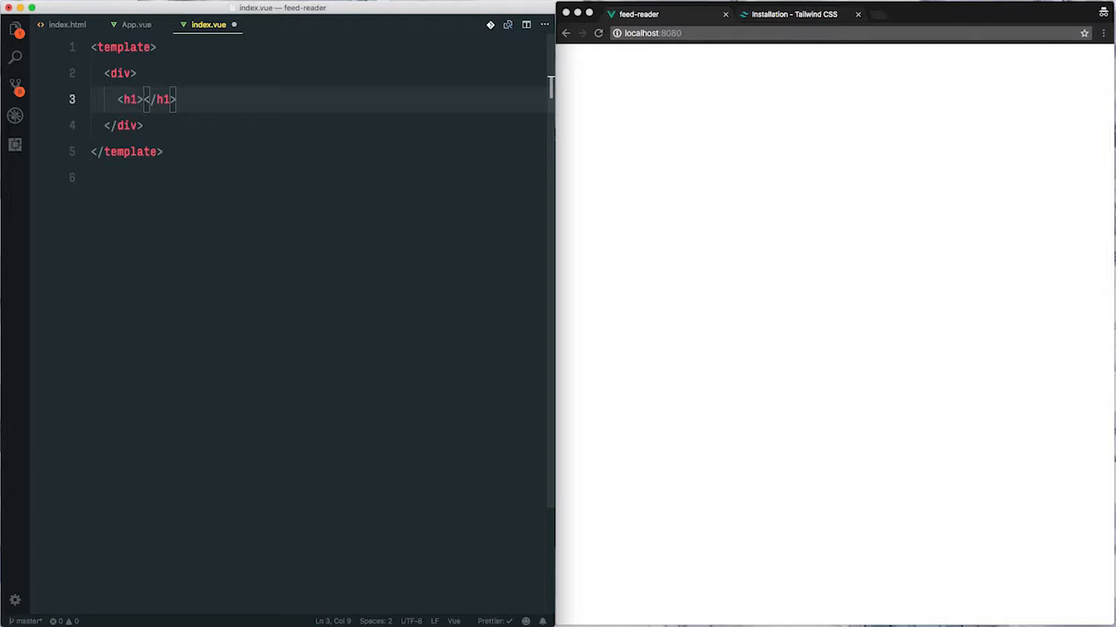
pyautogui.write('Feed Reader')
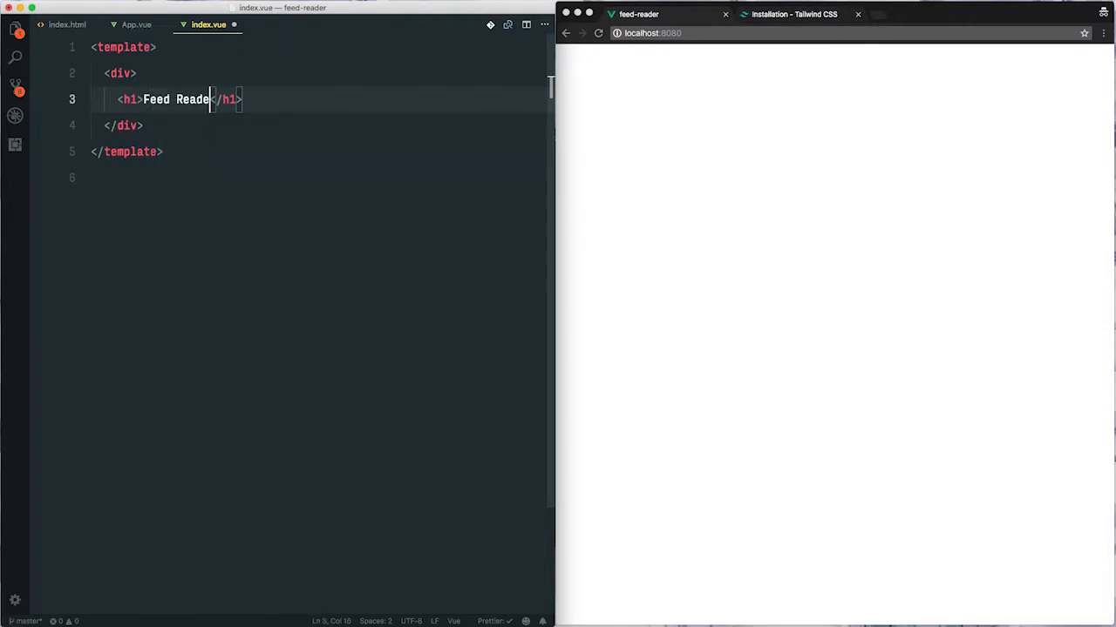
pyautogui.write('r')
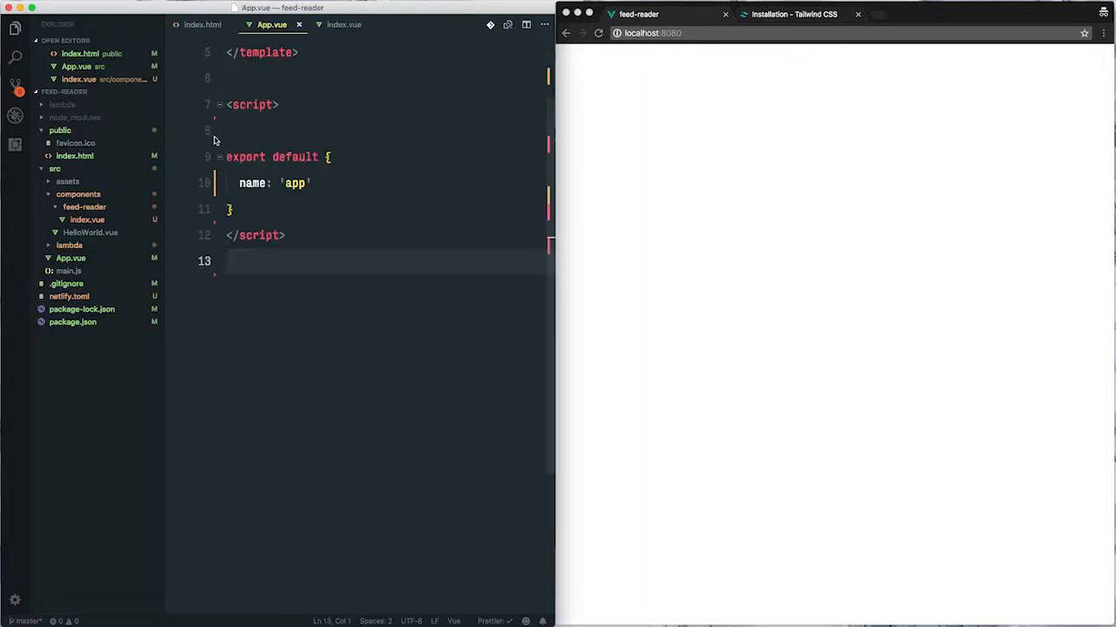
# - Import FeedReader from './components/feed-reader/index.vue' and add components: { FeedReader }
pyautogui.press('enter')
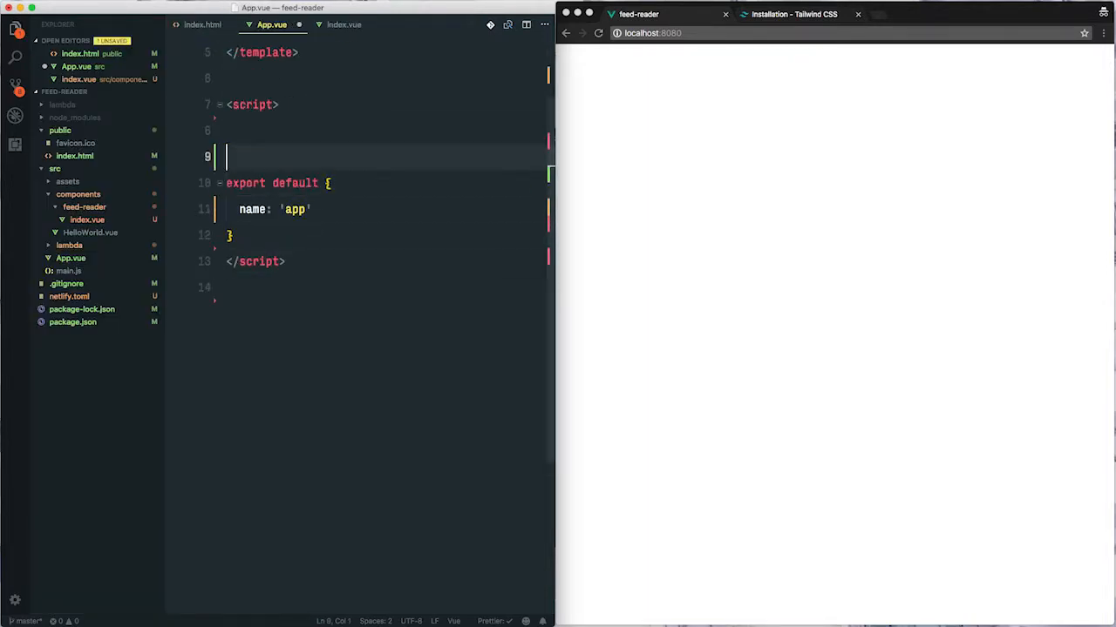
pyautogui.write('import Fee')
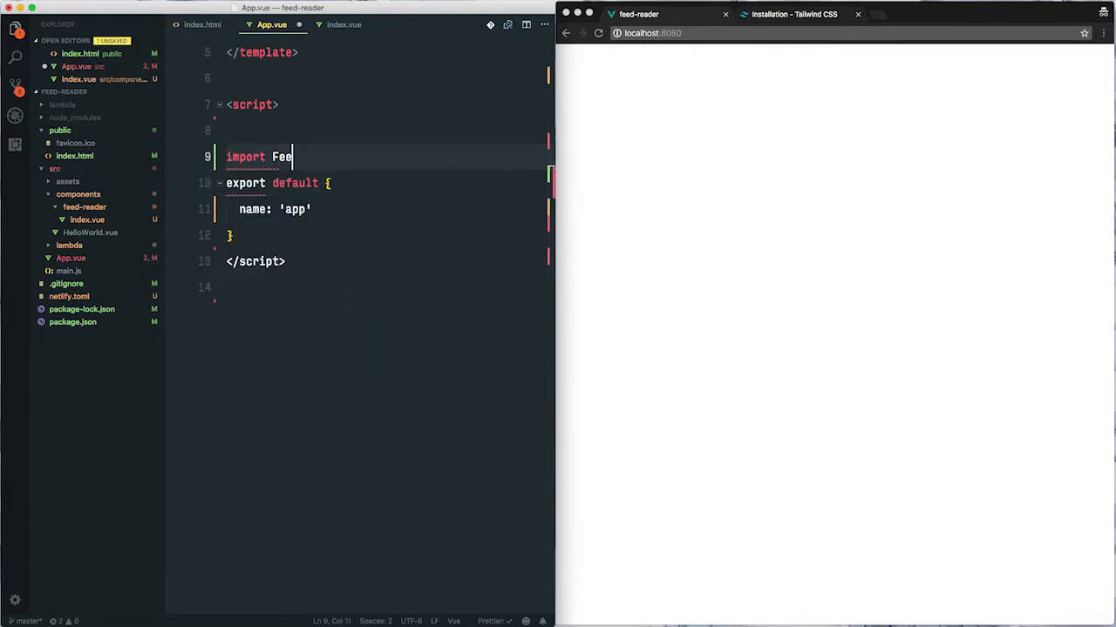
pyautogui.write("dReader from '")
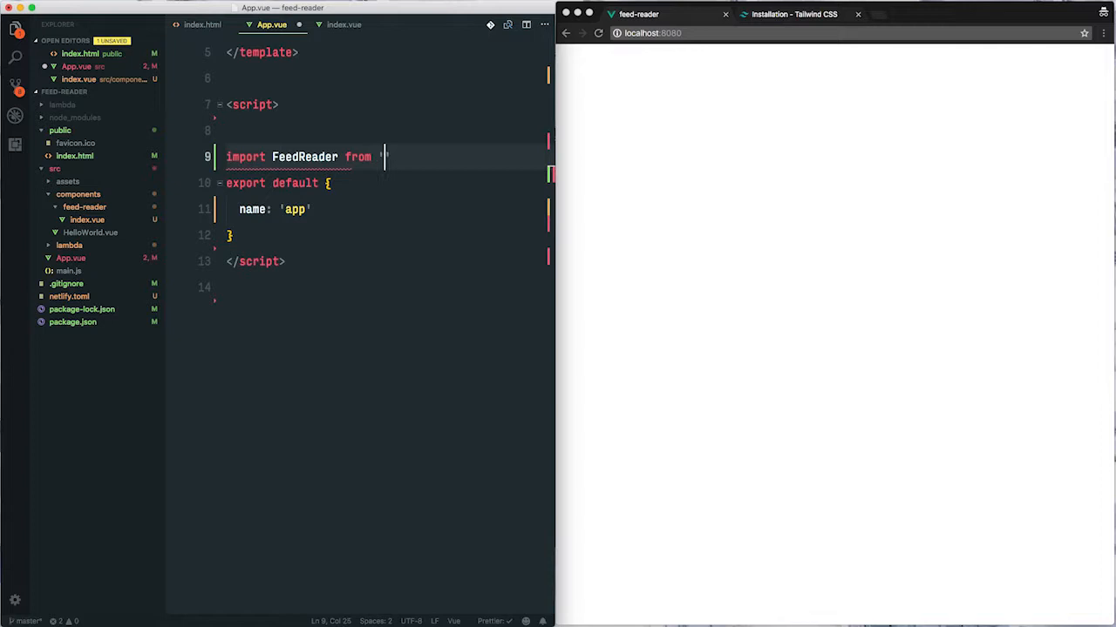
pyautogui.write('./')
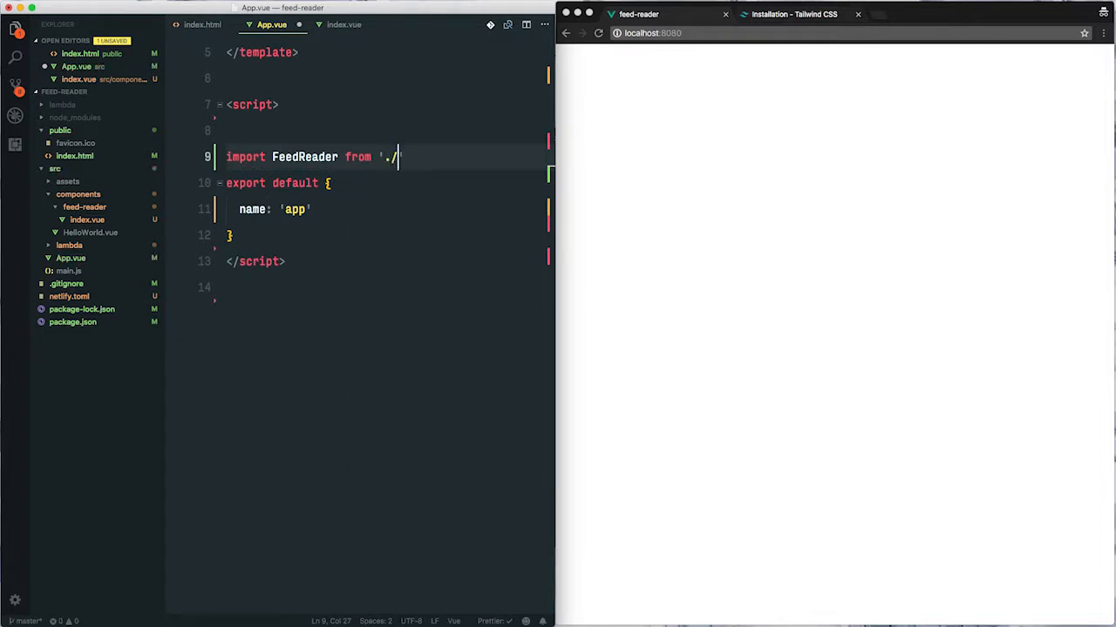
pyautogui.write('compono')
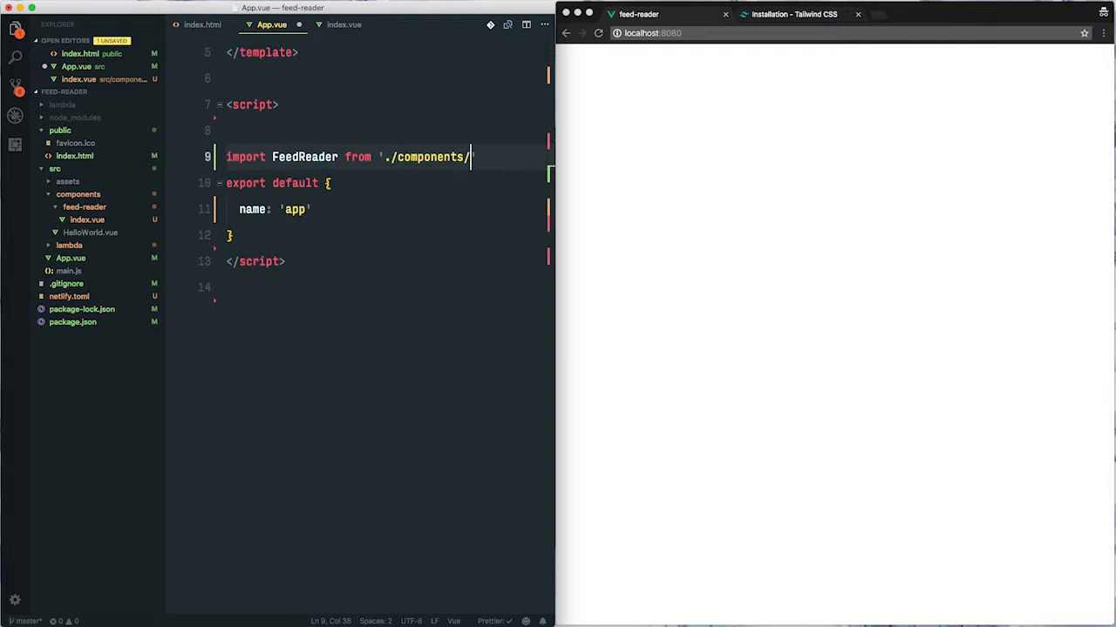
pyautogui.write('feed-reader/index.vue')
pyautogui.click(388, 209)
pyautogui.write(',')
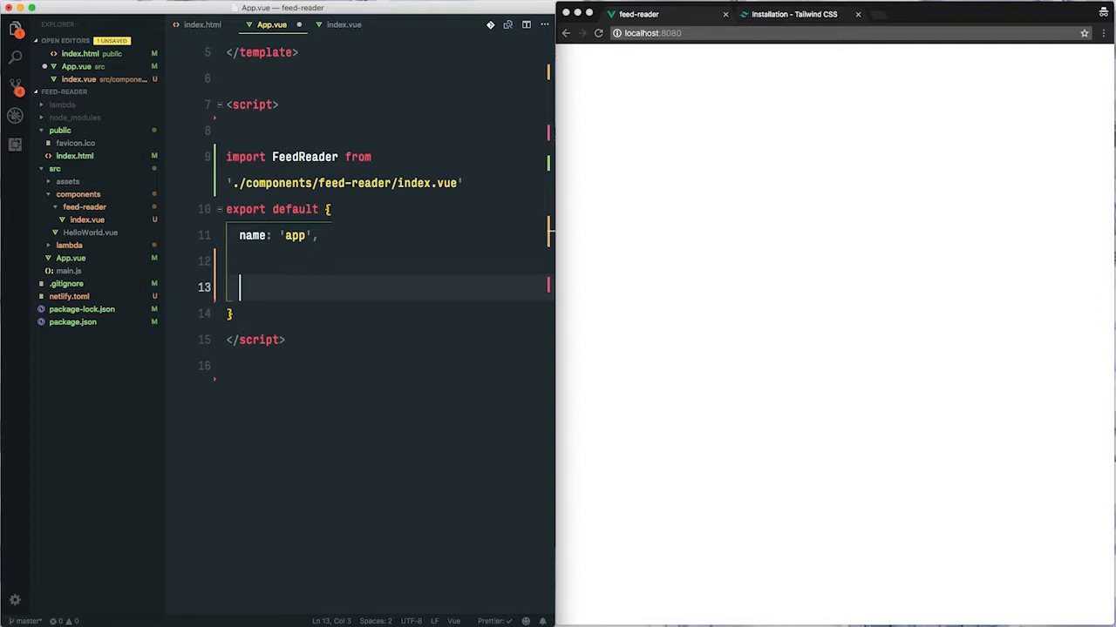
pyautogui.write('com')
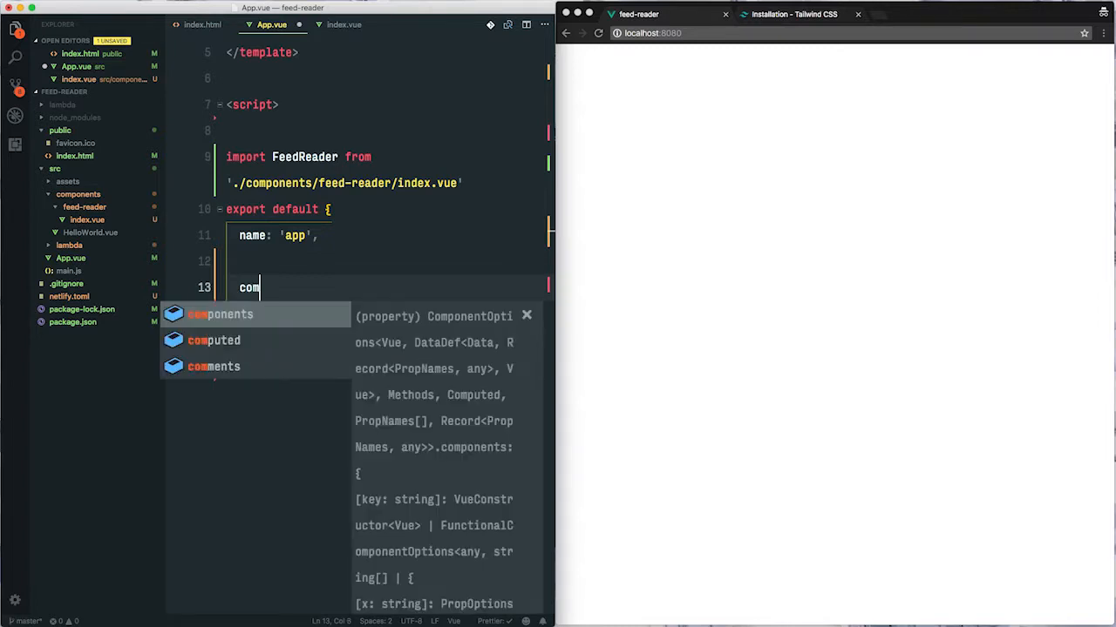
pyautogui.write('ponents: { FeedReader')
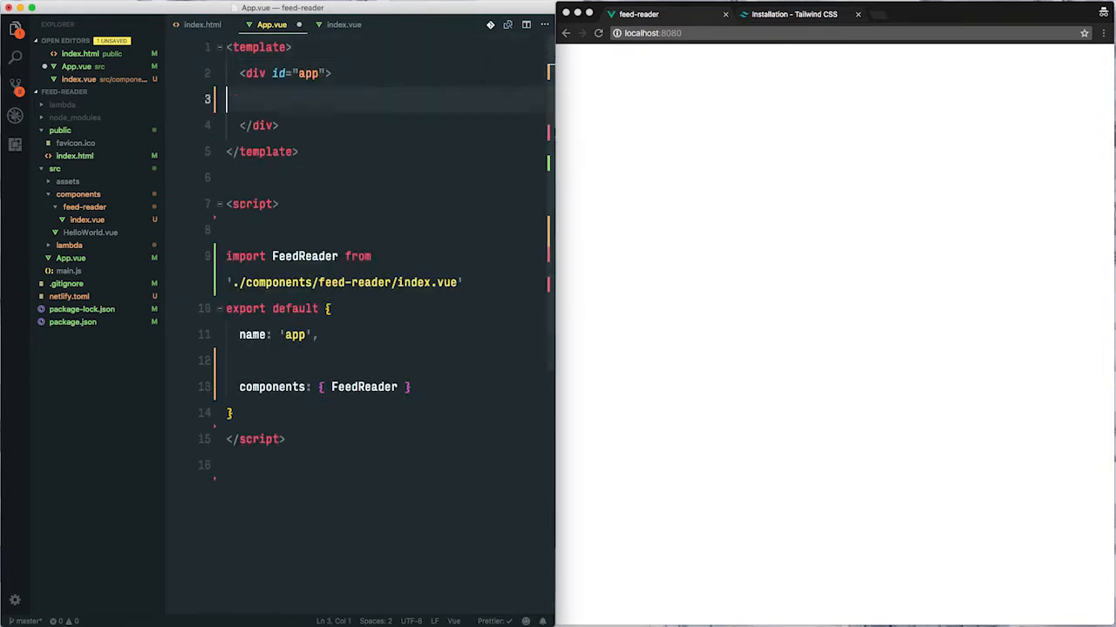
# - Add a <FeedReader /> tag inside App.vue's app div
pyautogui.write('<Feed')
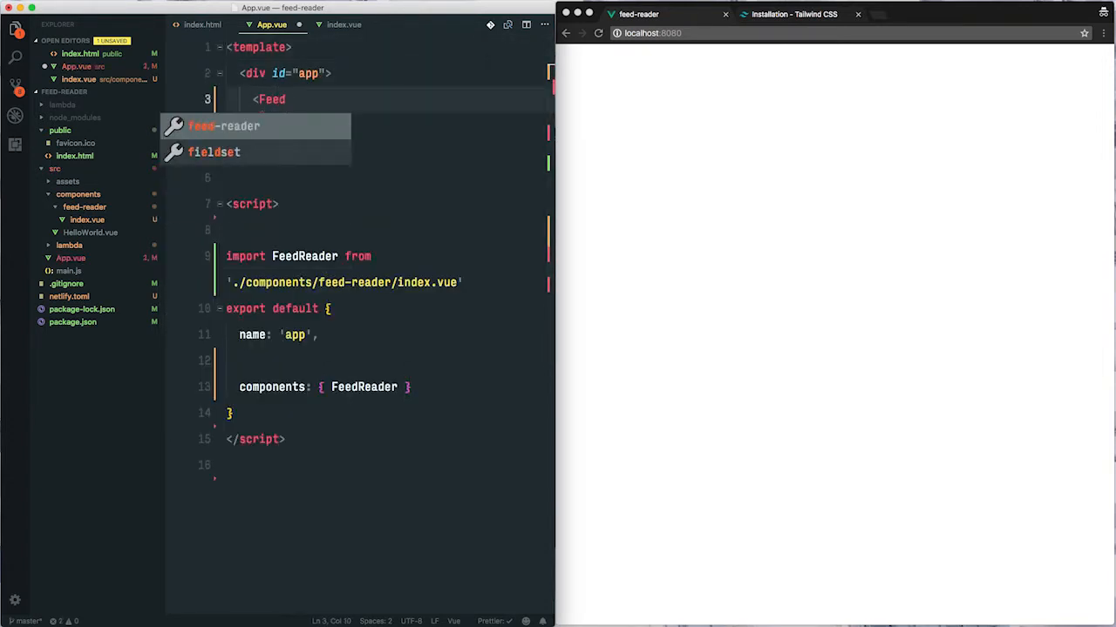
pyautogui.press('Tab')
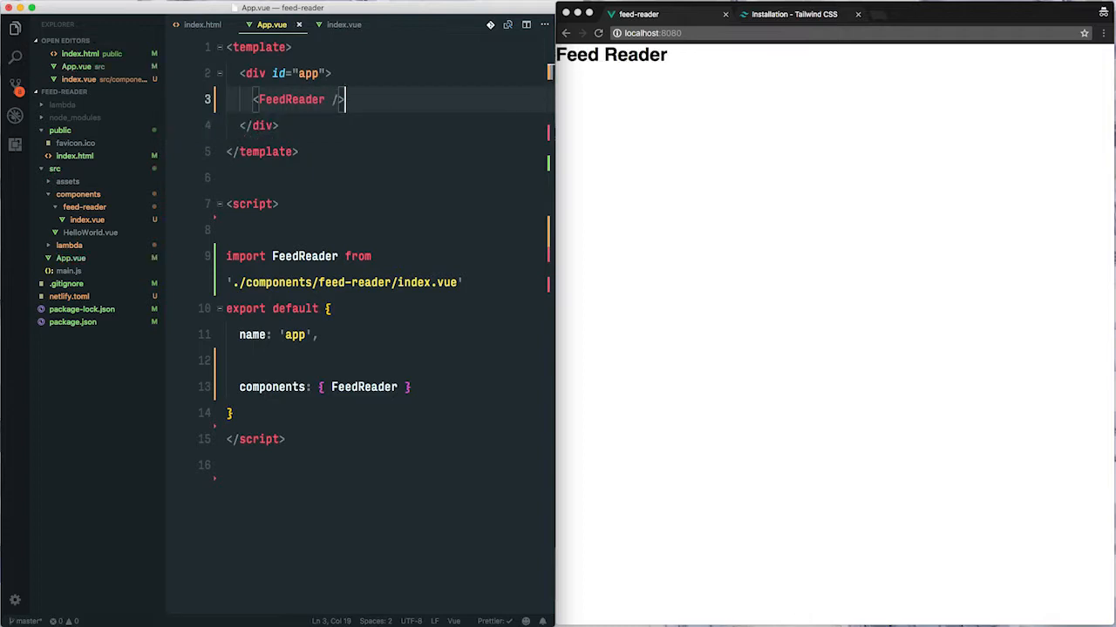
pyautogui.moveTo(218, 187)
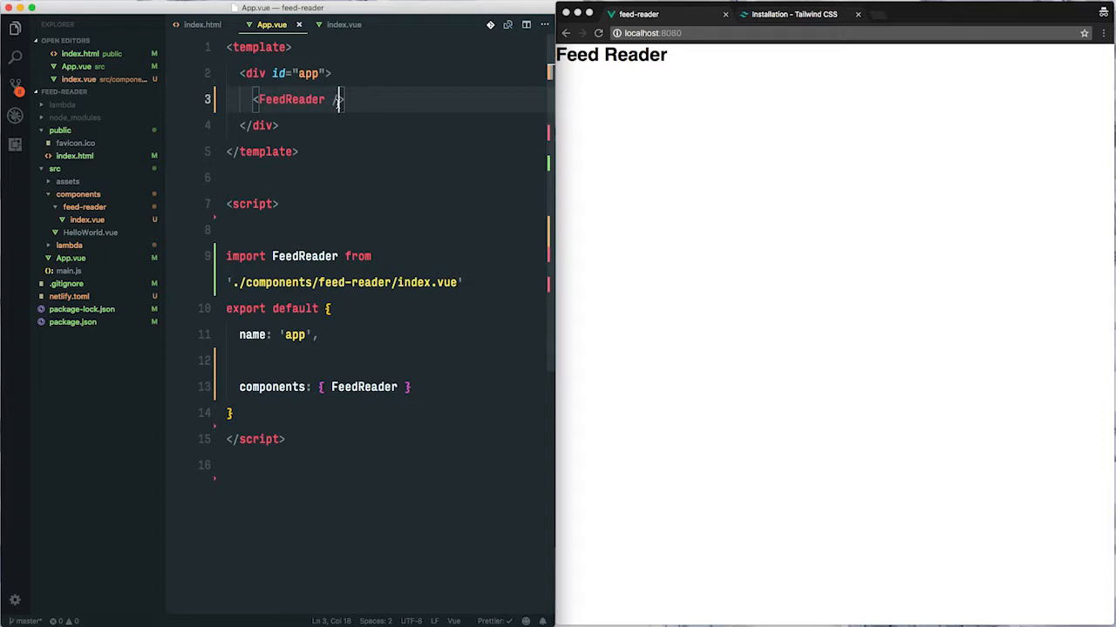
# - Create feed-reader/FeedList.vue with an <h2>Feeds</h2> template, then open index.vue
pyautogui.rightClick(74, 207)
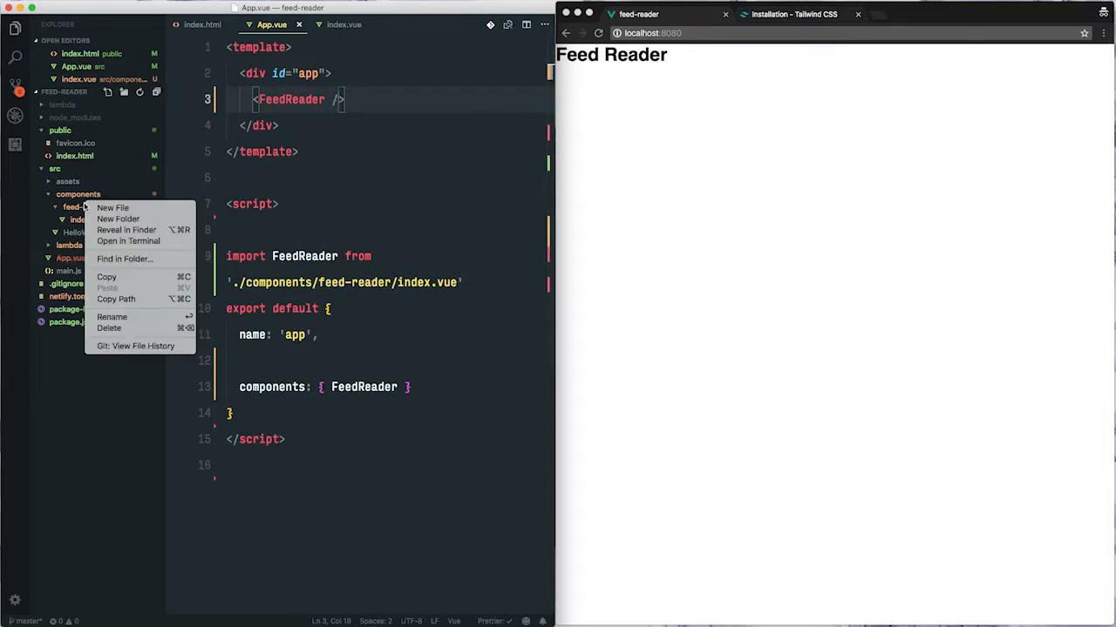
pyautogui.click(83, 206)
pyautogui.write('<h2></h2>')
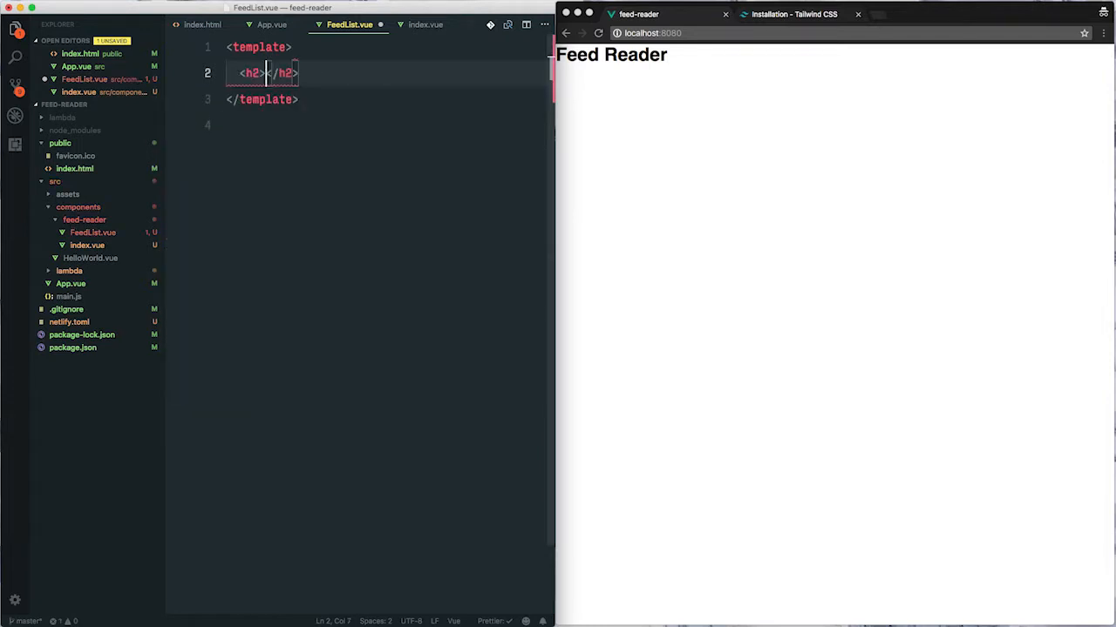
pyautogui.write('Feeds')
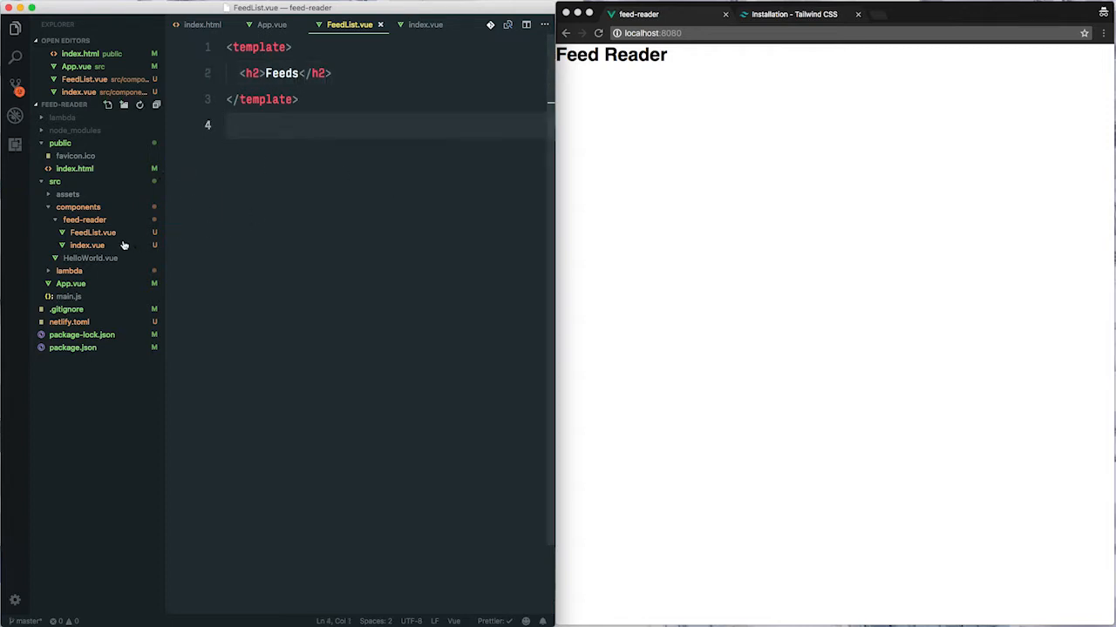
pyautogui.click(425, 25)
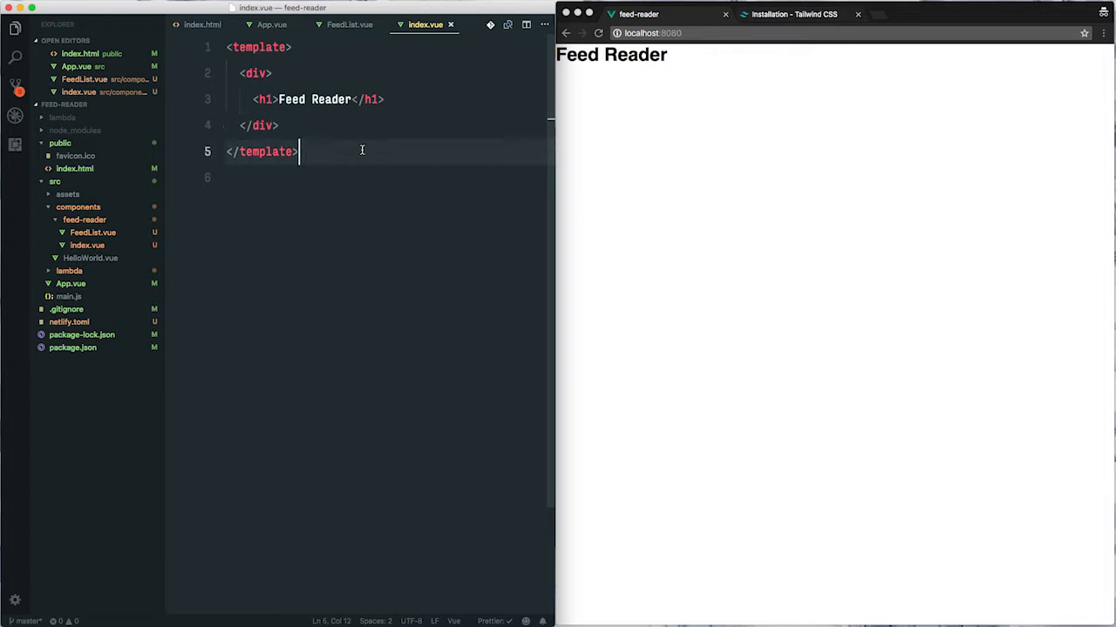
# - Import FeedList from './FeedList.vue', register it, and start a <FeedList tag under the h1
pyautogui.write('script>')
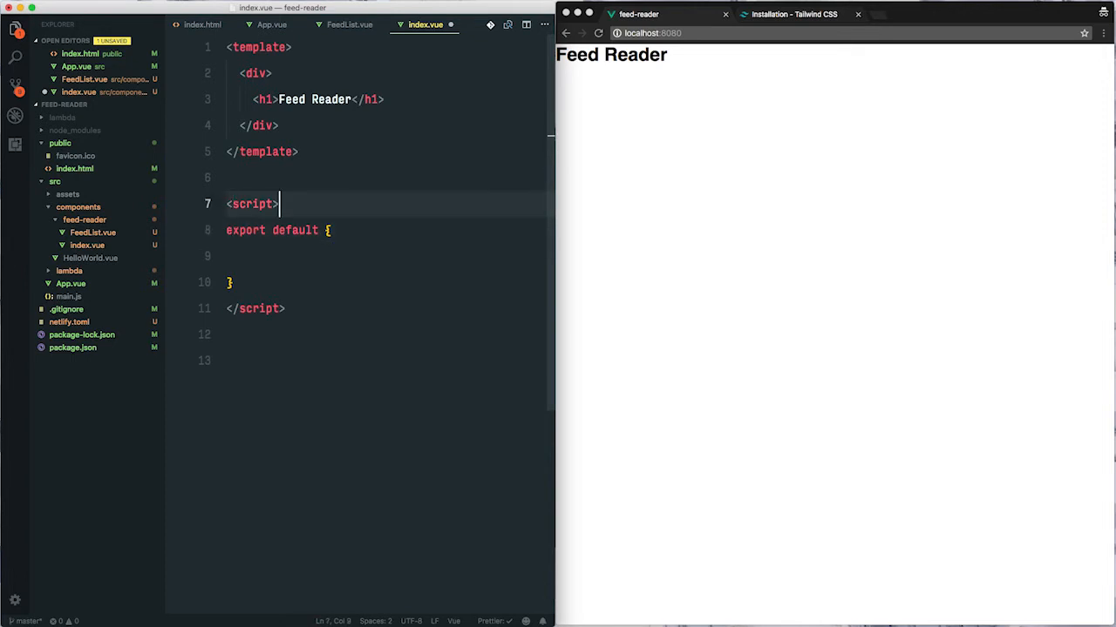
pyautogui.write("import FeedList from './")
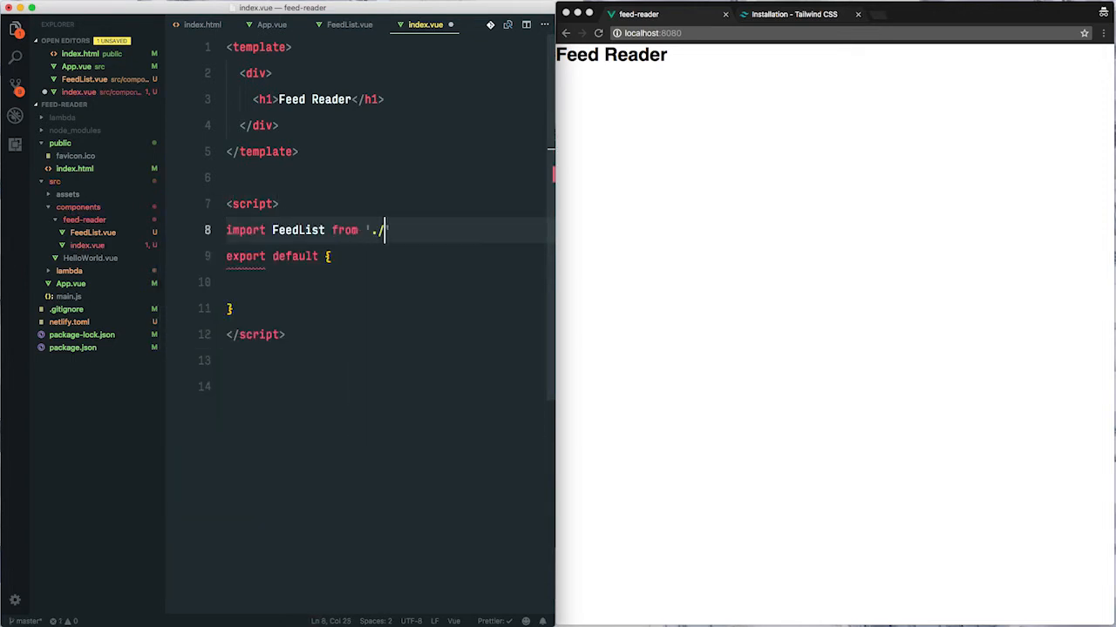
pyautogui.write('FeedList.vue')
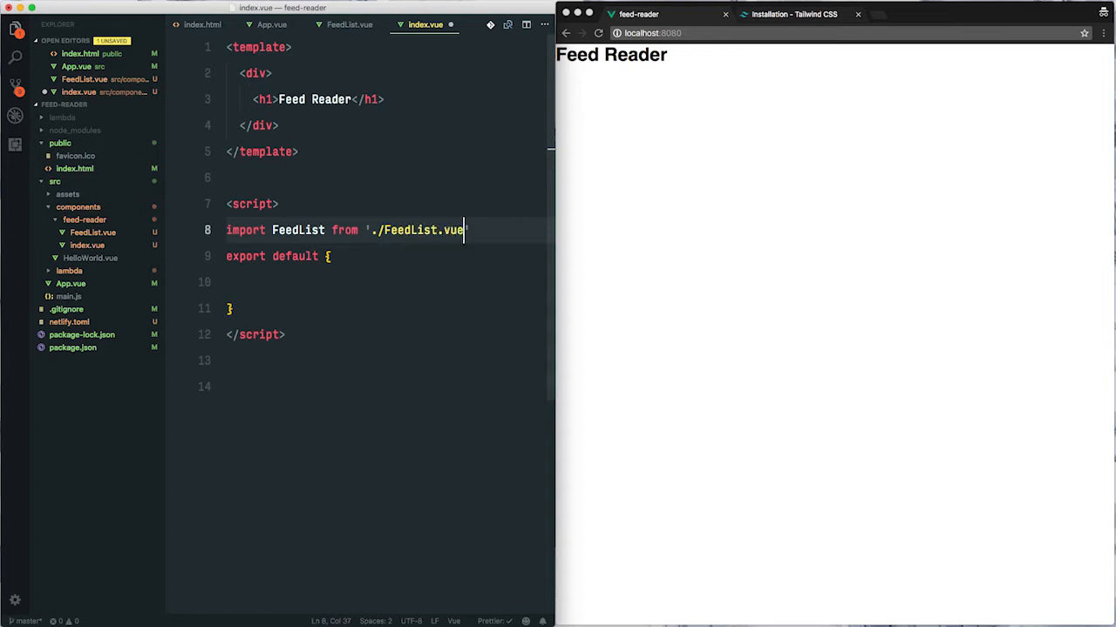
pyautogui.write('components: { Fee')
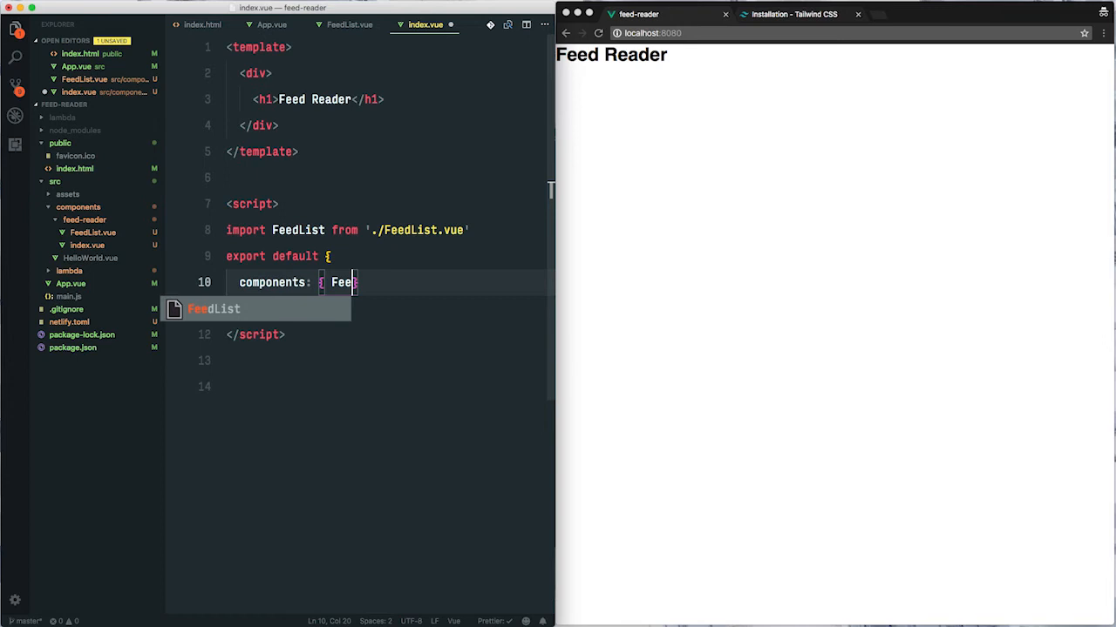
pyautogui.press('Tab')
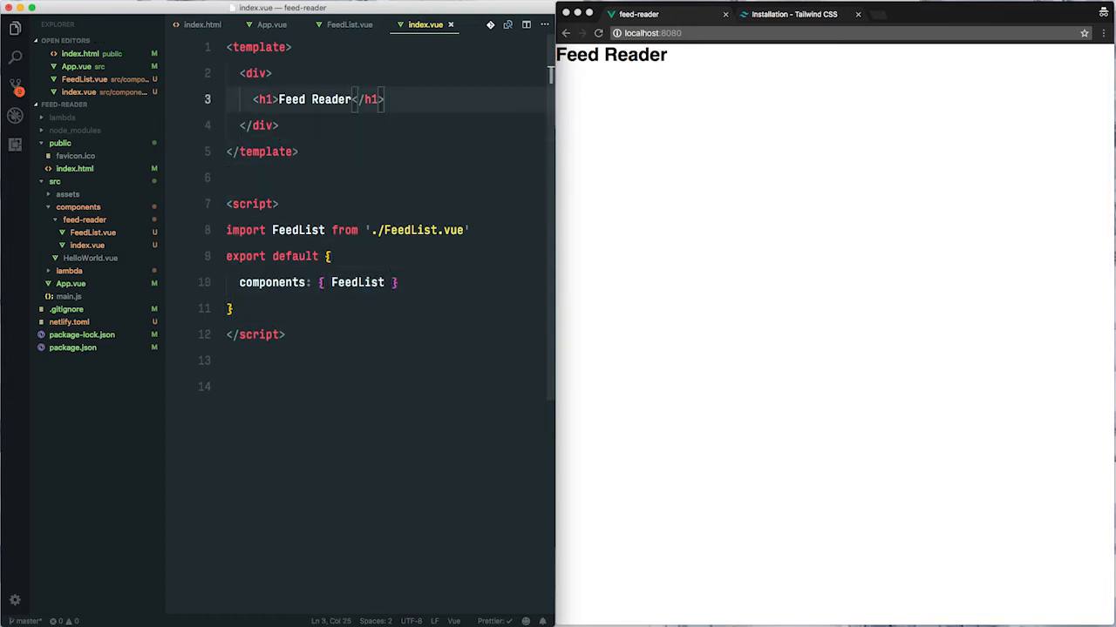
pyautogui.write('<FeedL')
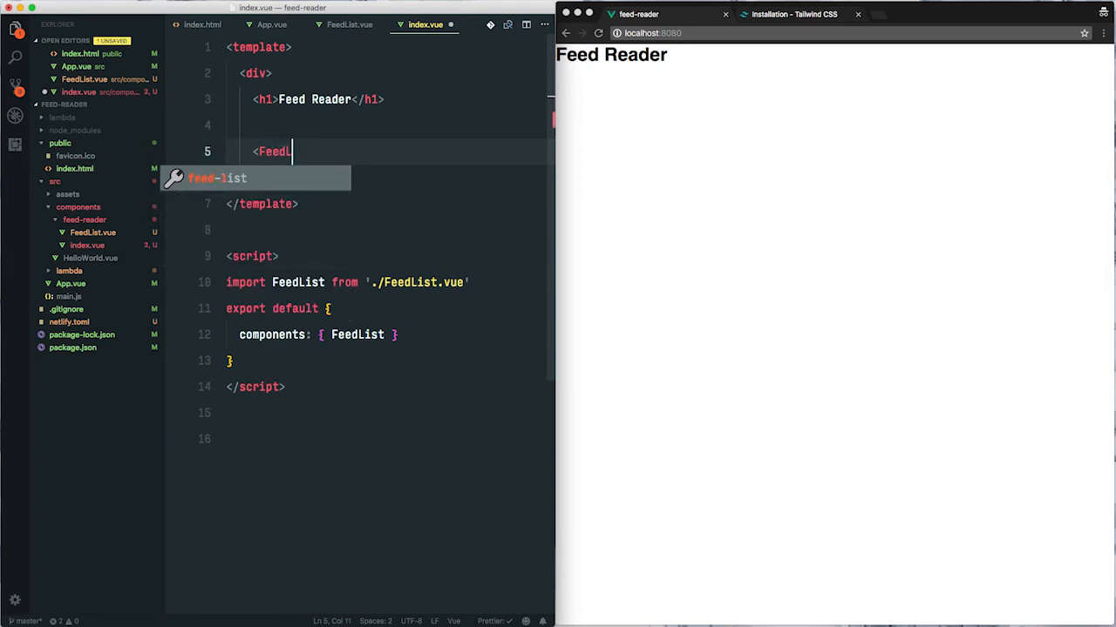